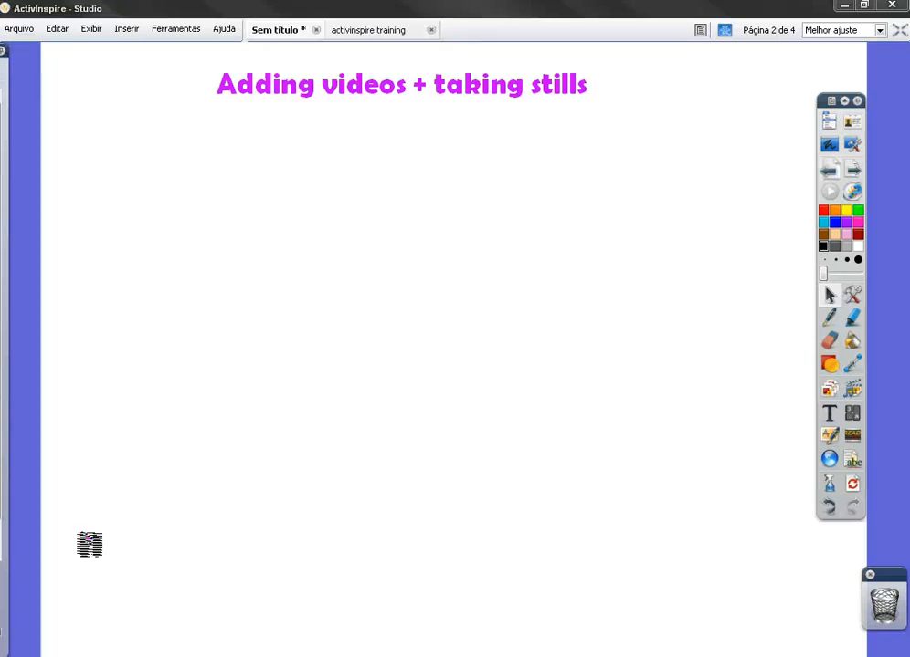
- Open Inserir > Mídia and browse to My Computer, then My Documents
left_click_drag(89, 544, 63, 469)
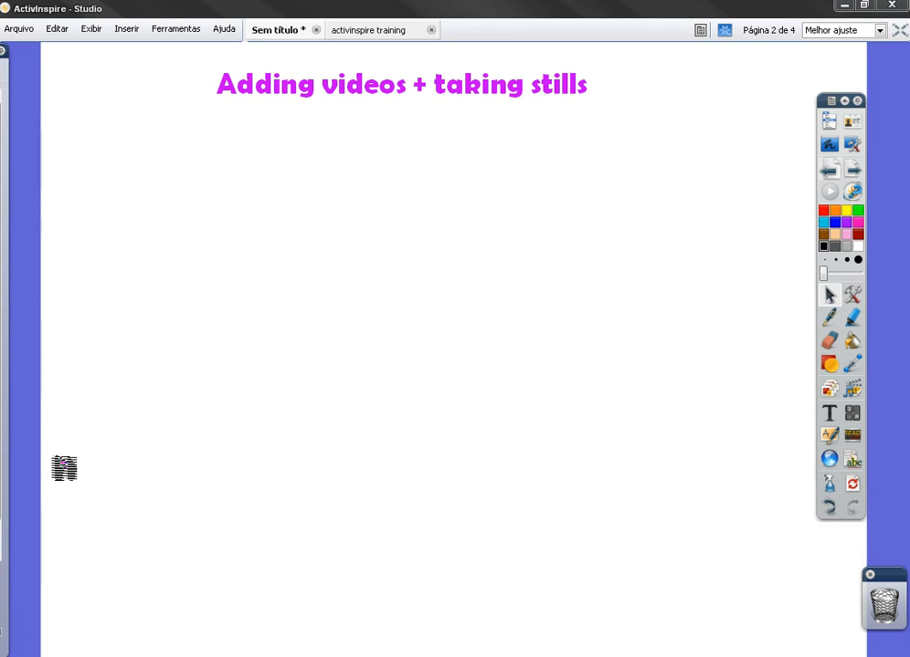
left_click_drag(64, 467, 109, 430)
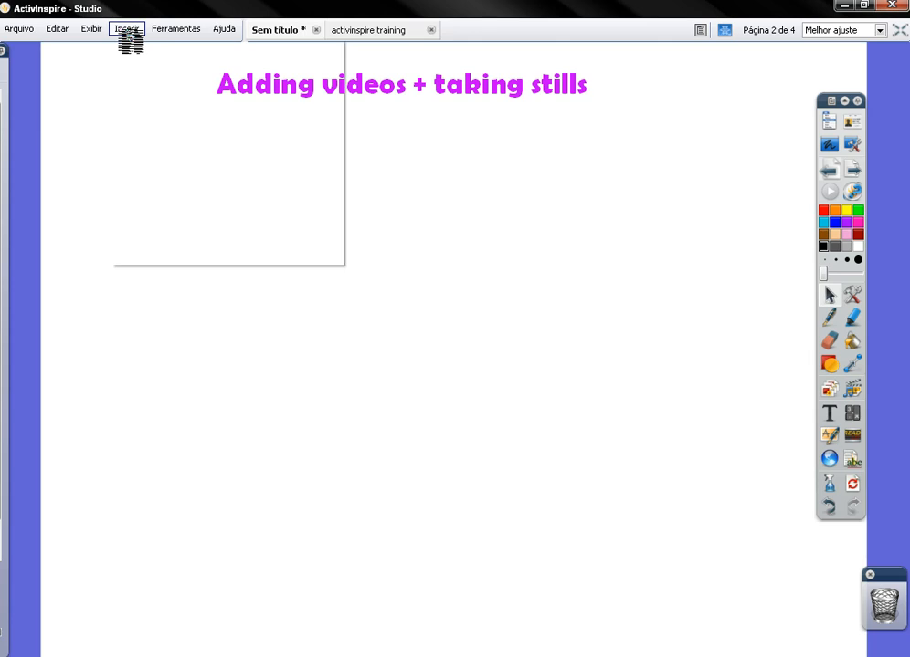
left_click(127, 28)
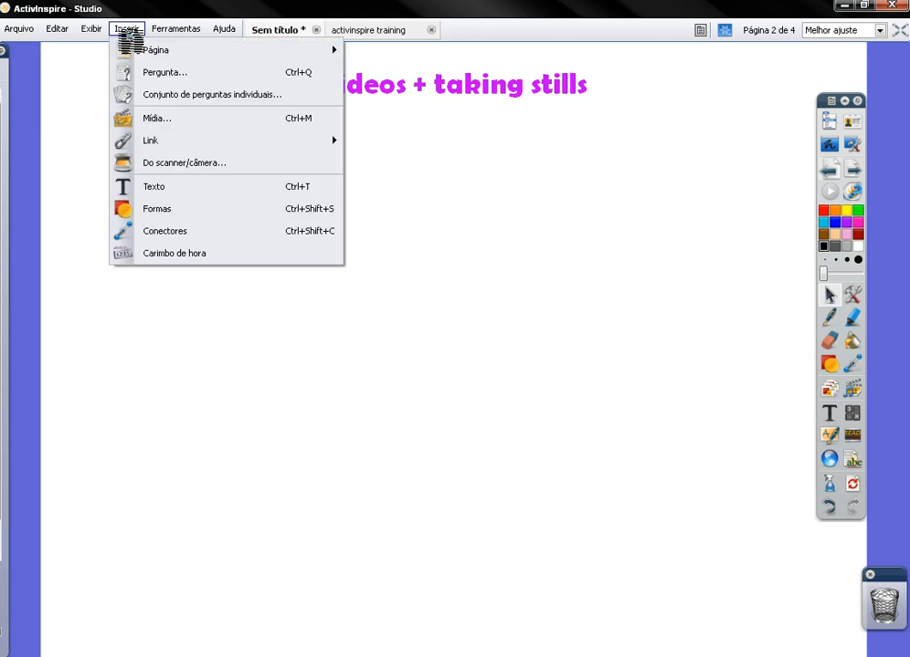
mouse_move(164, 118)
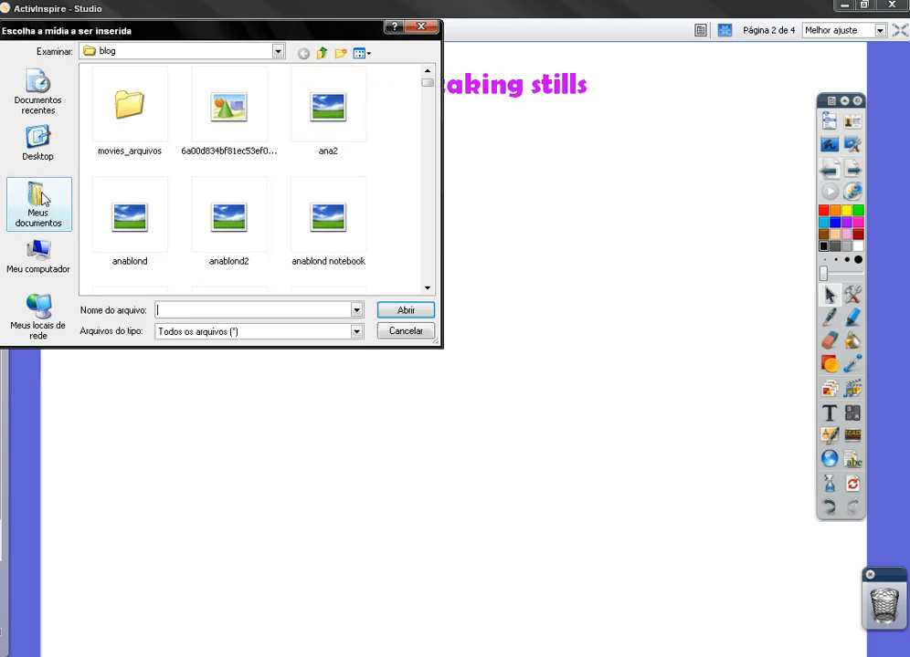
left_click(37, 260)
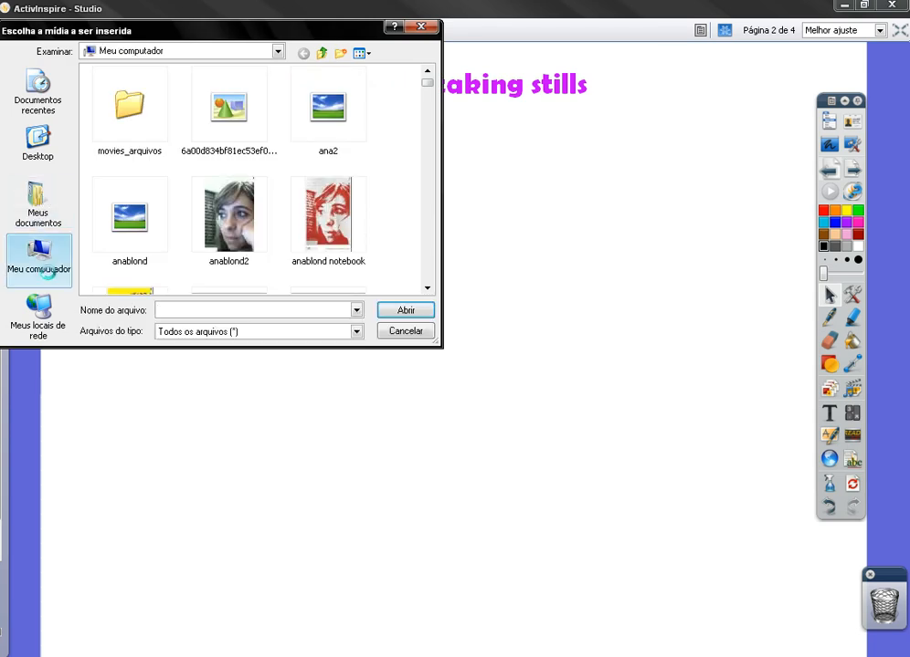
left_click(38, 260)
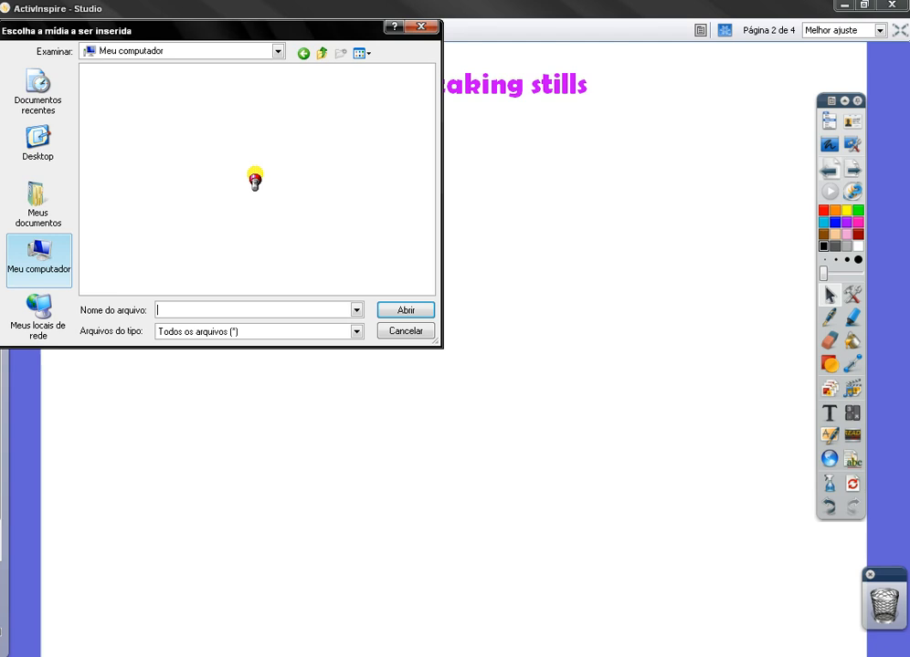
left_click(37, 203)
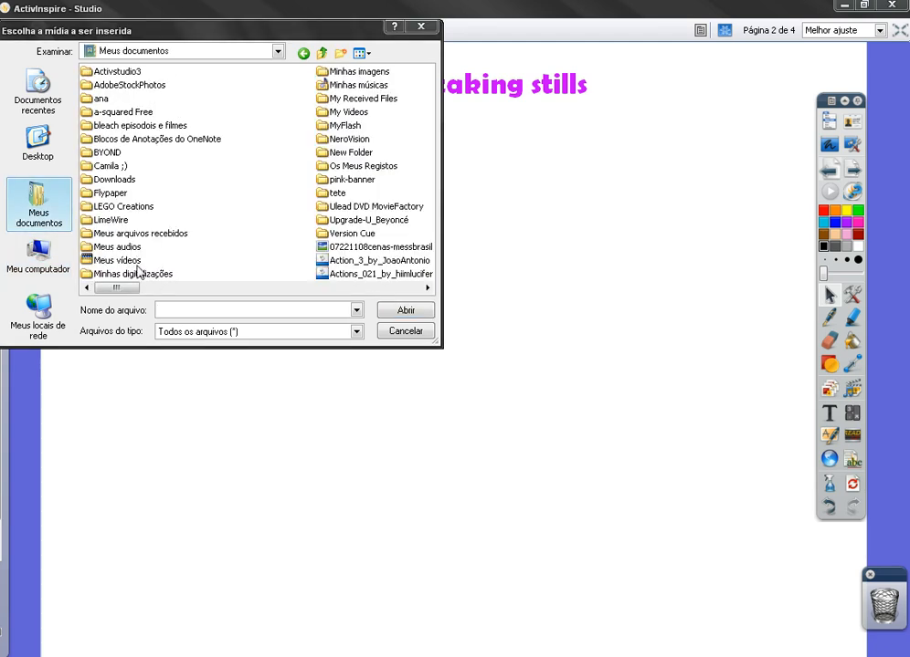
- Open the Meus vídeos folder, select 'free time activities' and confirm with Abrir
left_click(117, 260)
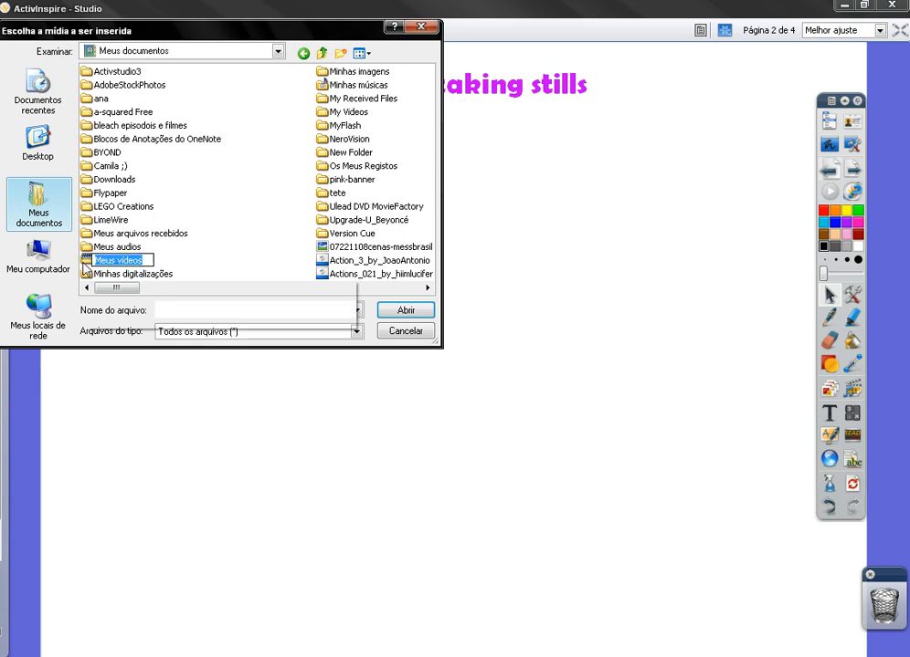
double_click(119, 260)
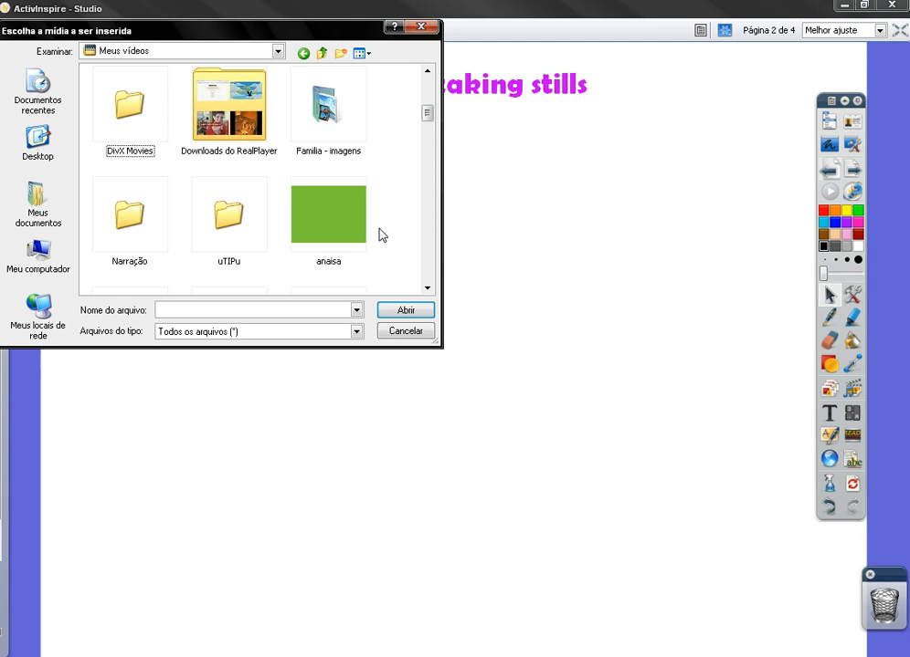
scroll("down", 3)
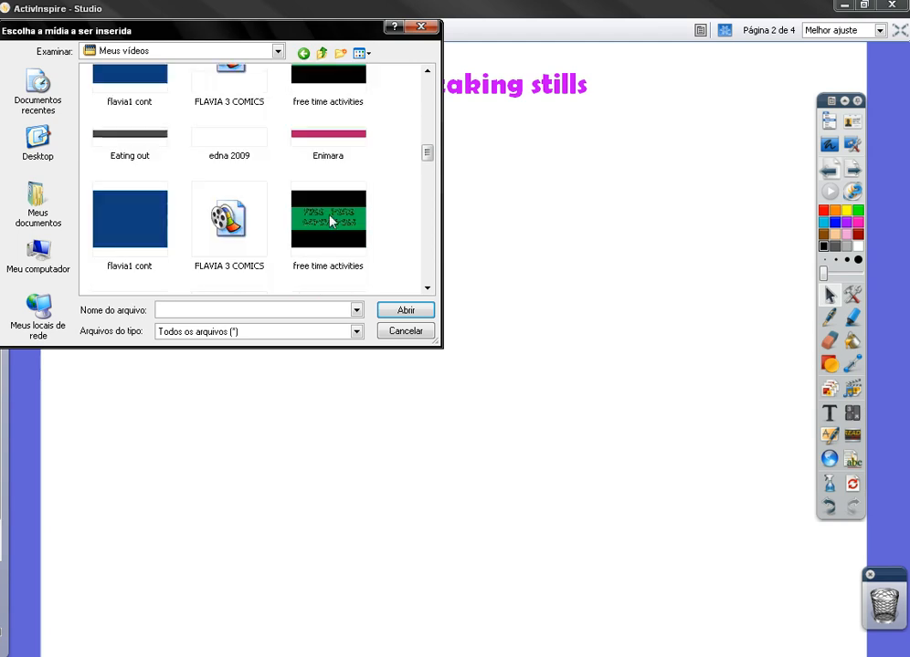
scroll("down", 3)
type("gossip girl episode 5")
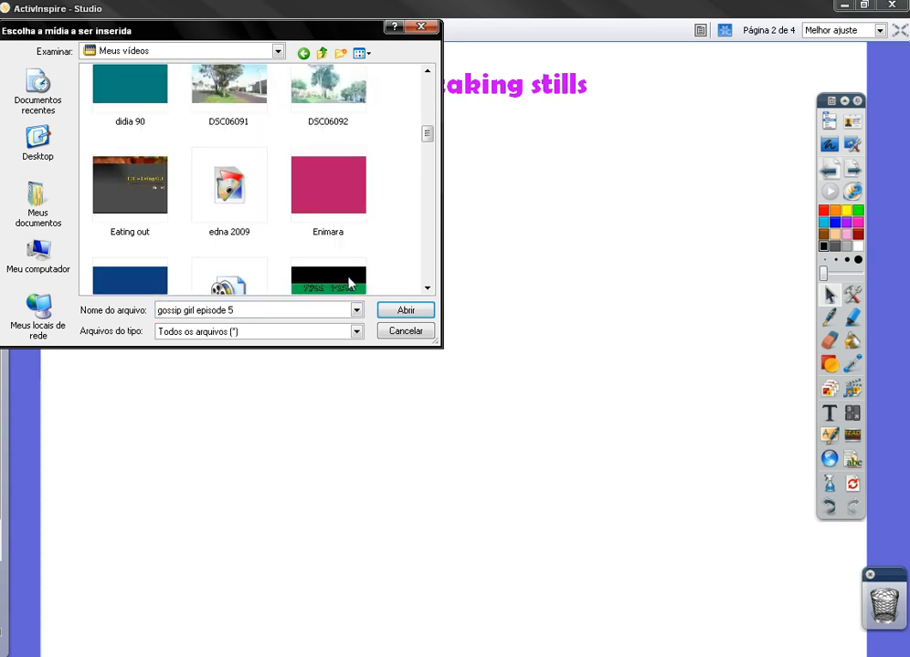
left_click(328, 242)
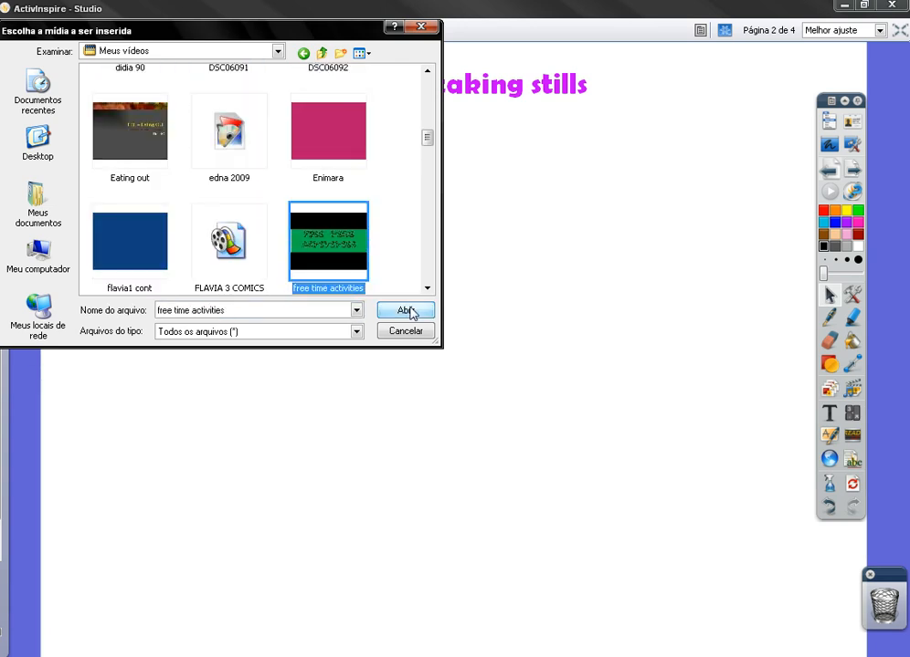
left_click(405, 310)
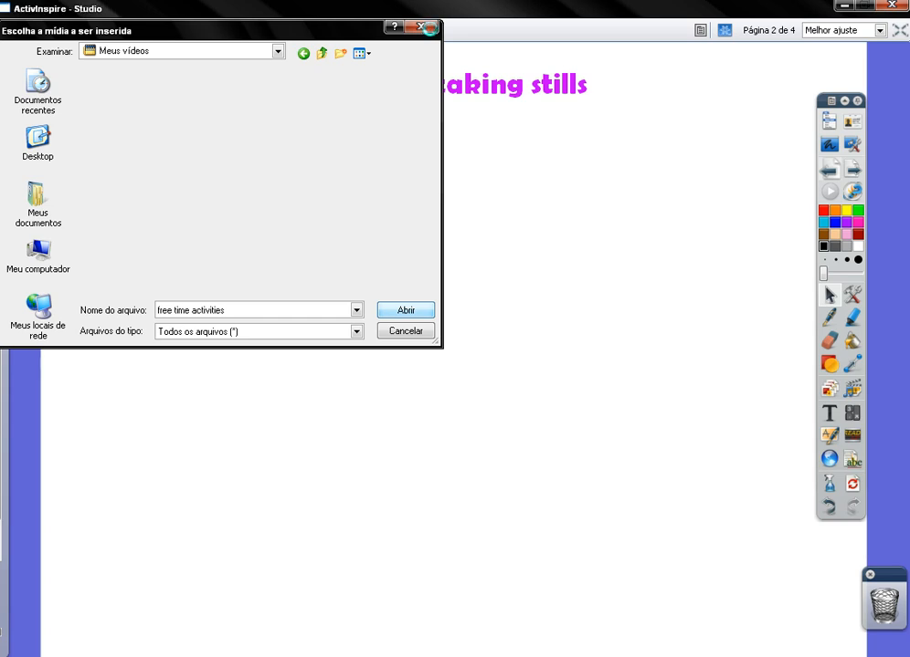
- Confirm Abrir again and let the video load beneath the page title
left_click(406, 310)
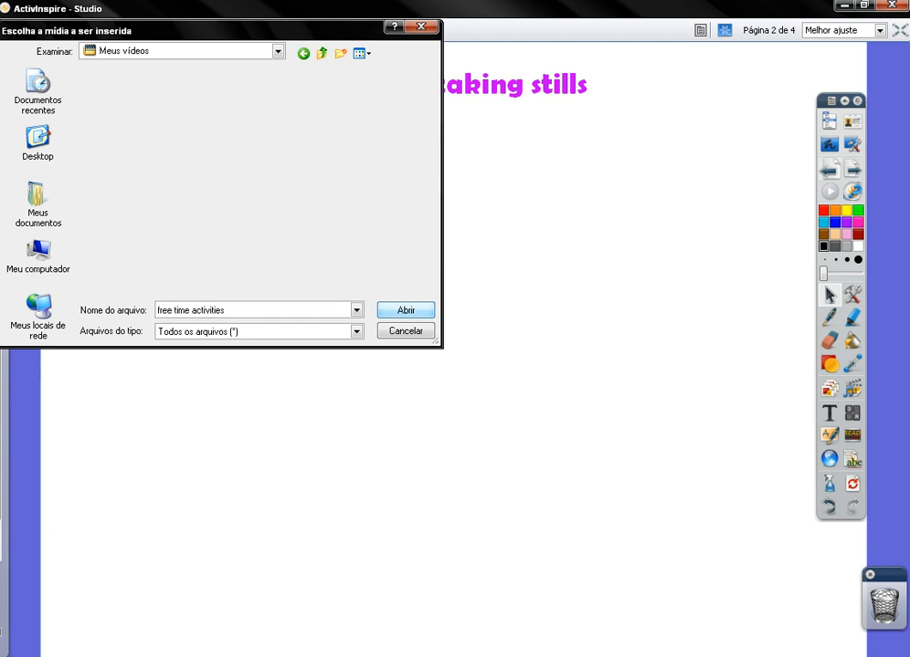
left_click(406, 309)
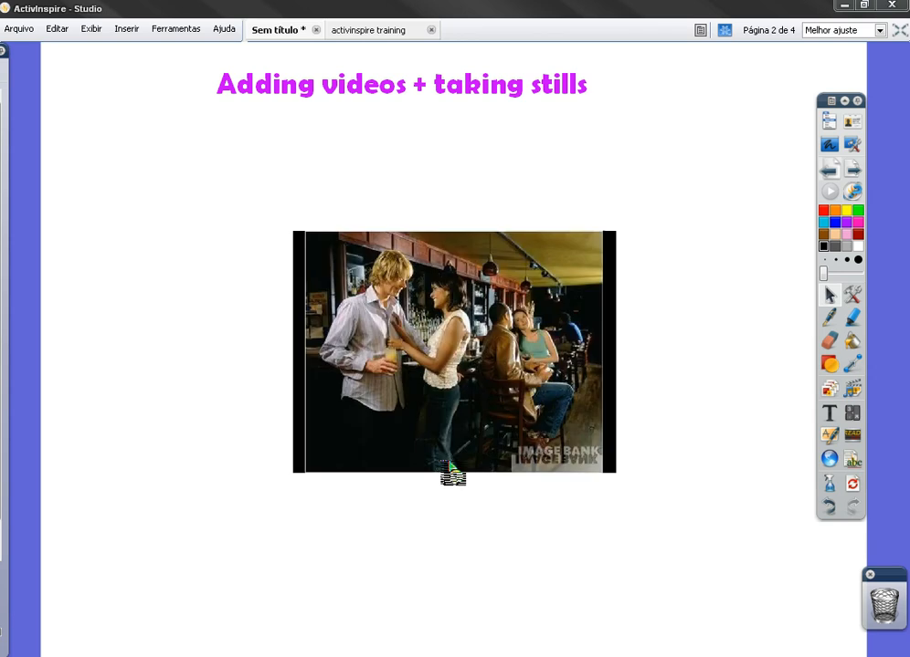
mouse_move(350, 484)
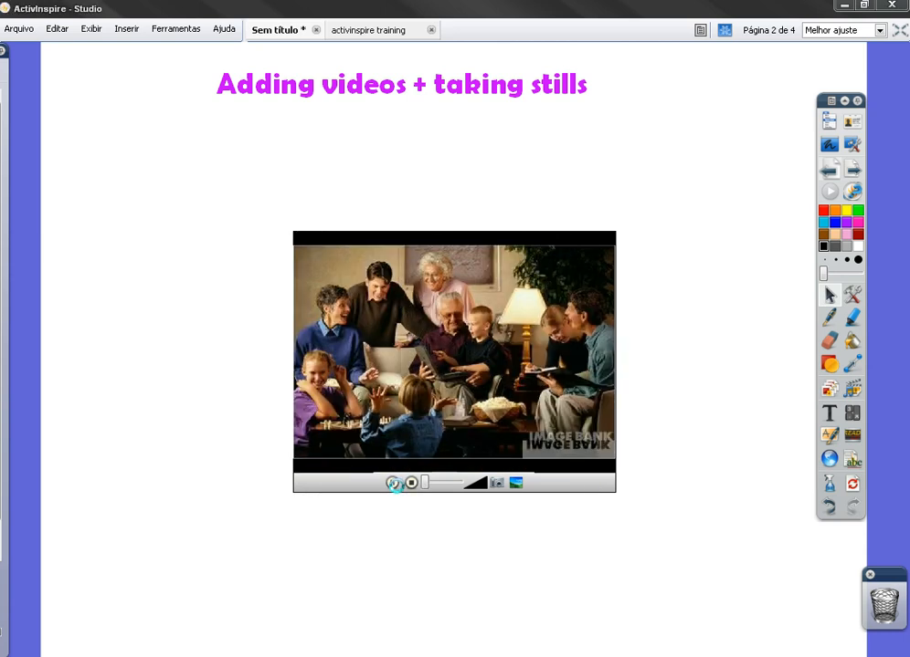
- Pause the embedded video, then play it again from its title screen
left_click(395, 482)
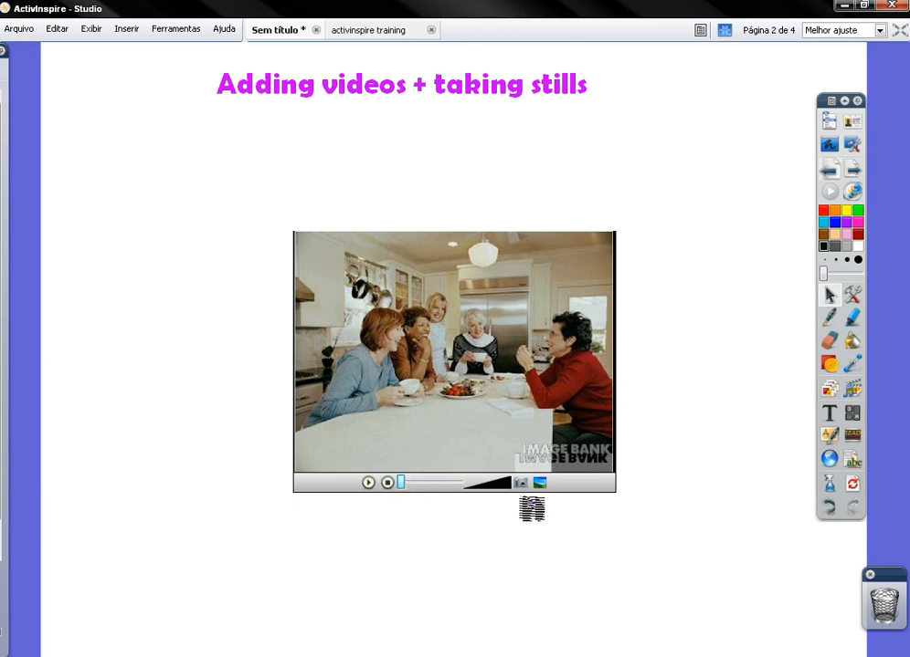
mouse_move(522, 484)
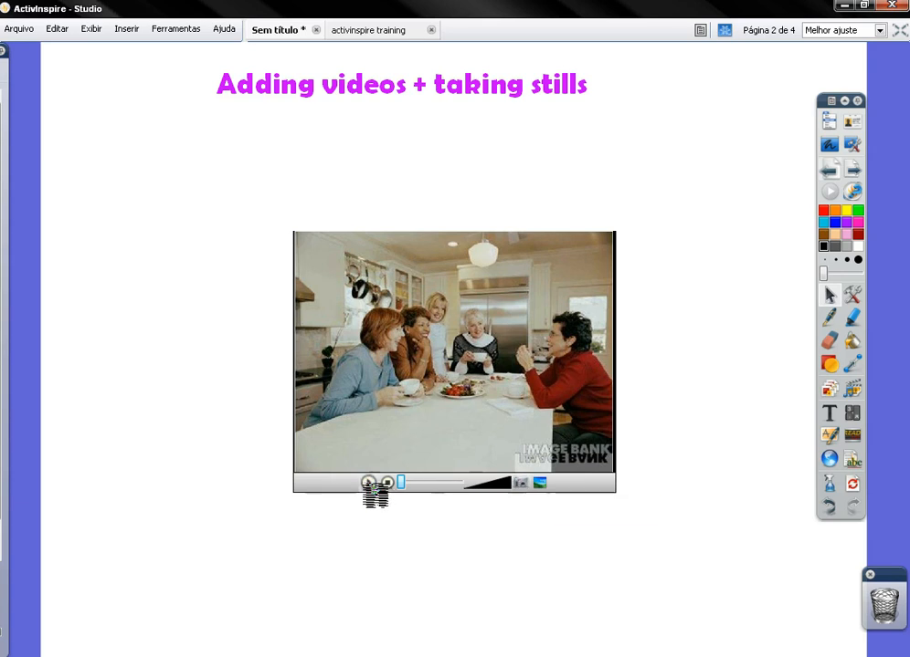
mouse_move(370, 483)
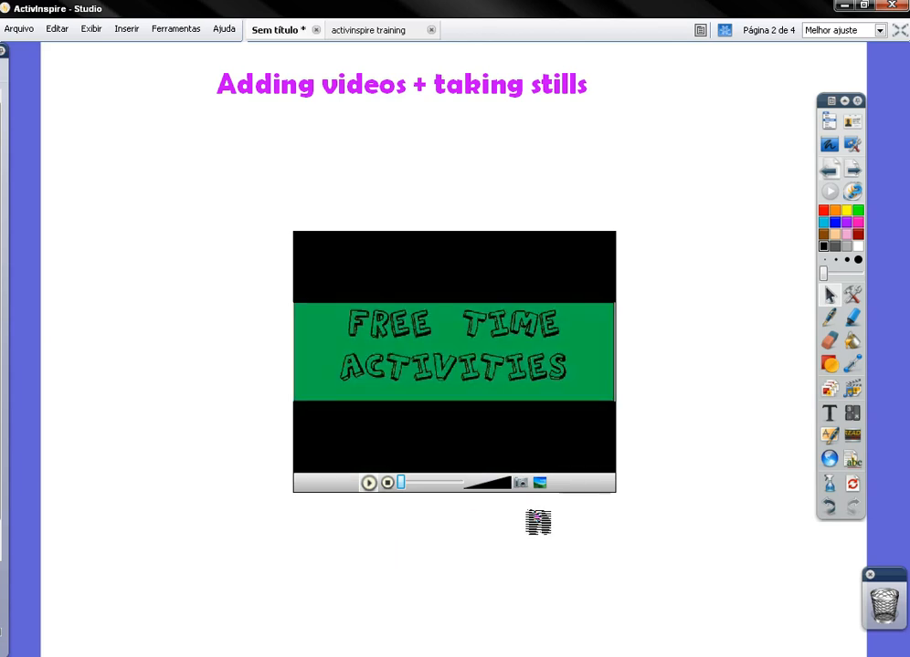
left_click(369, 483)
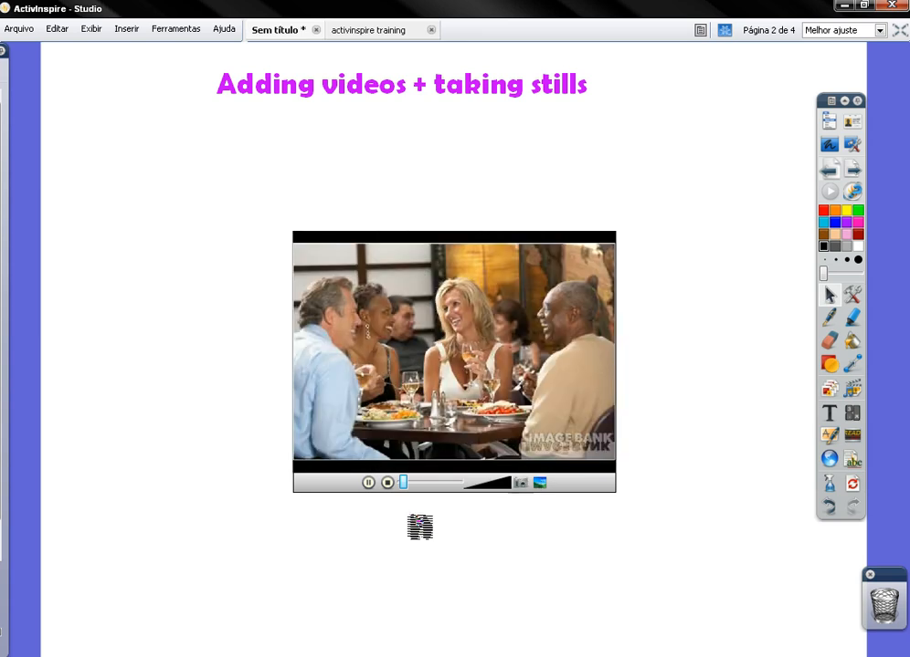
- Play the clip, pause on the wanted frame and capture a still with the camera button
left_click(368, 482)
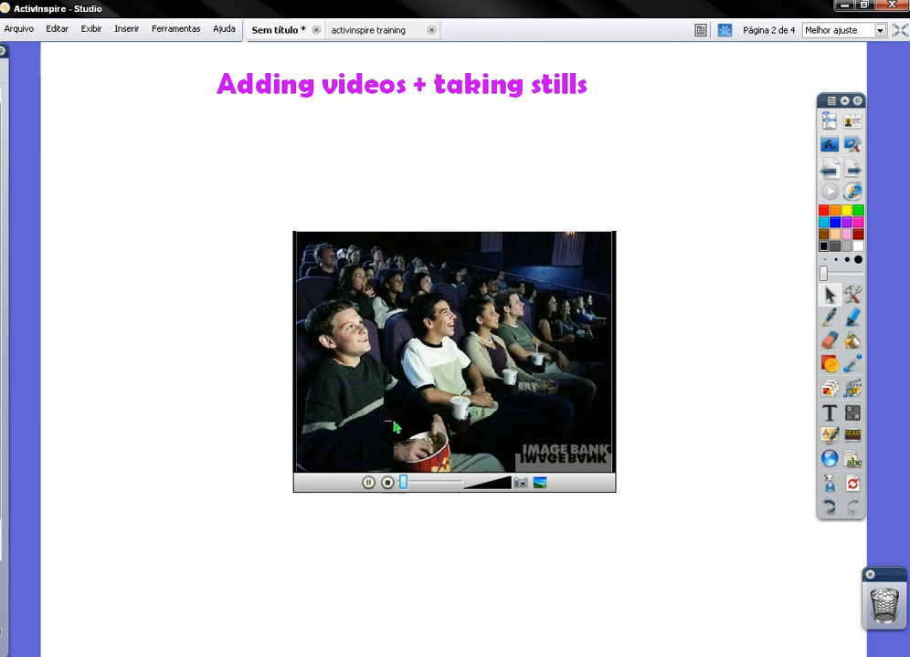
mouse_move(323, 401)
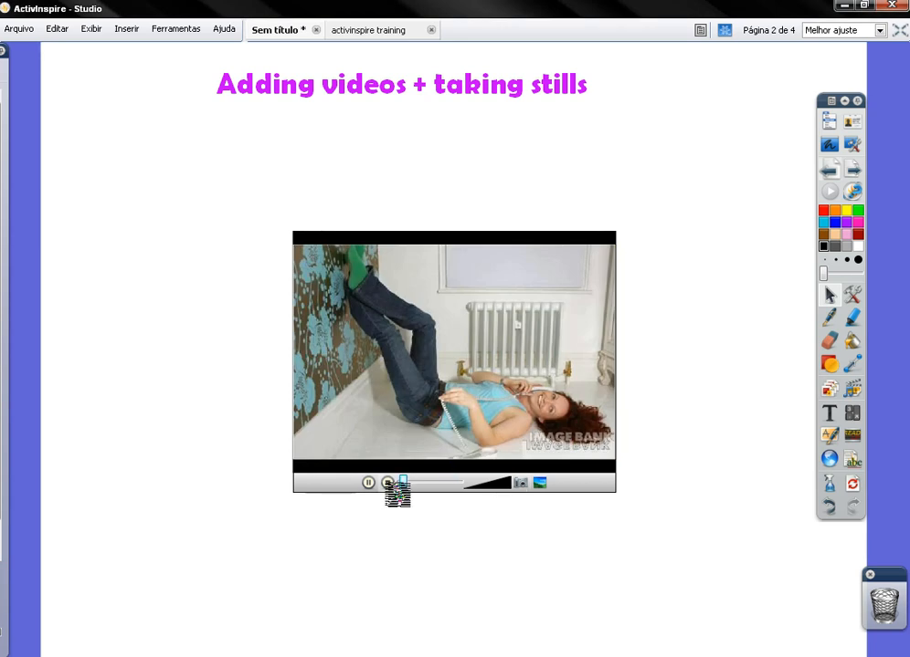
left_click(368, 482)
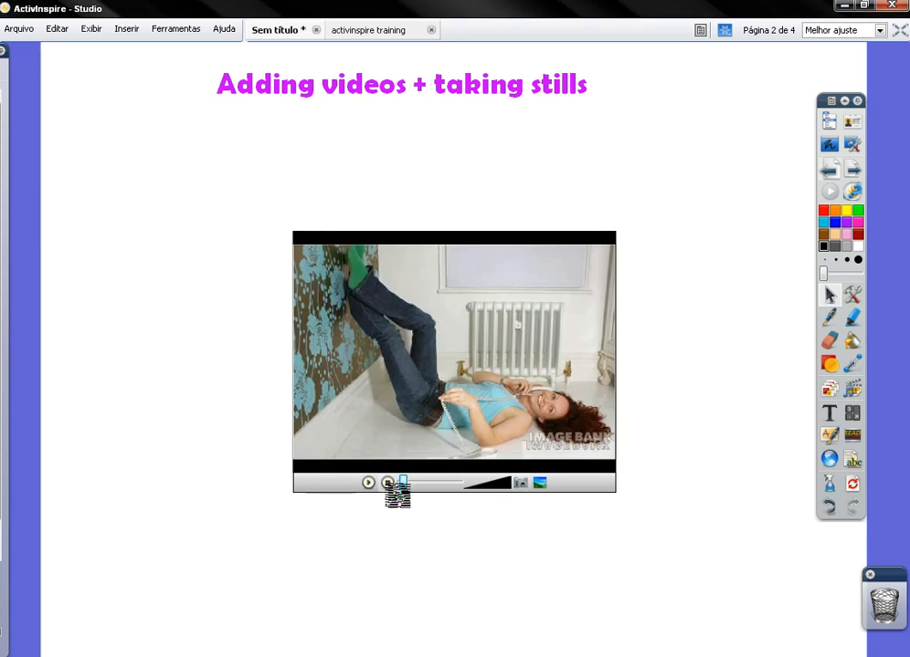
left_click(368, 482)
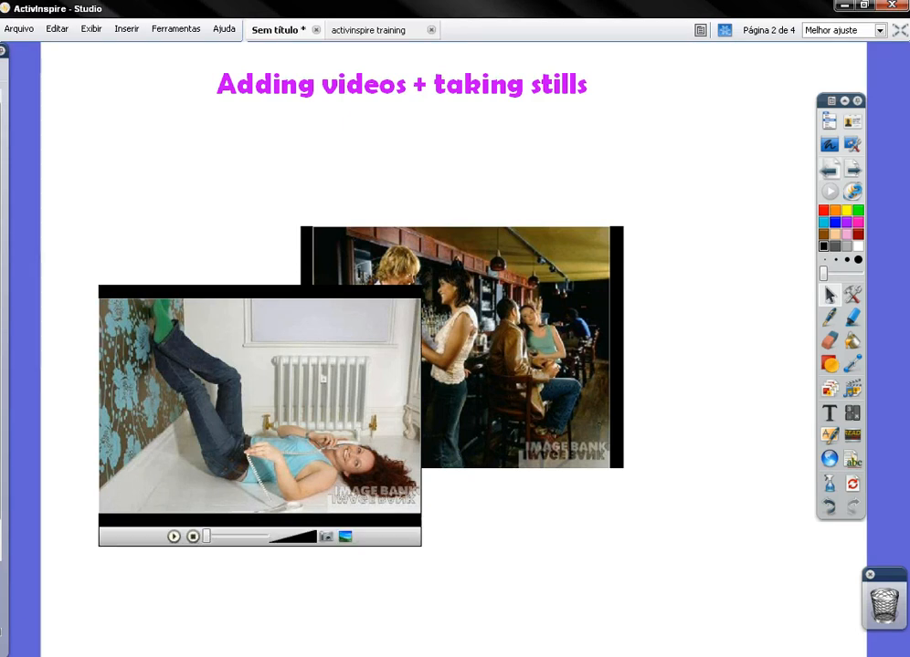
- Move the bar-scene still to the top right and reposition the second still
left_click_drag(461, 347, 498, 359)
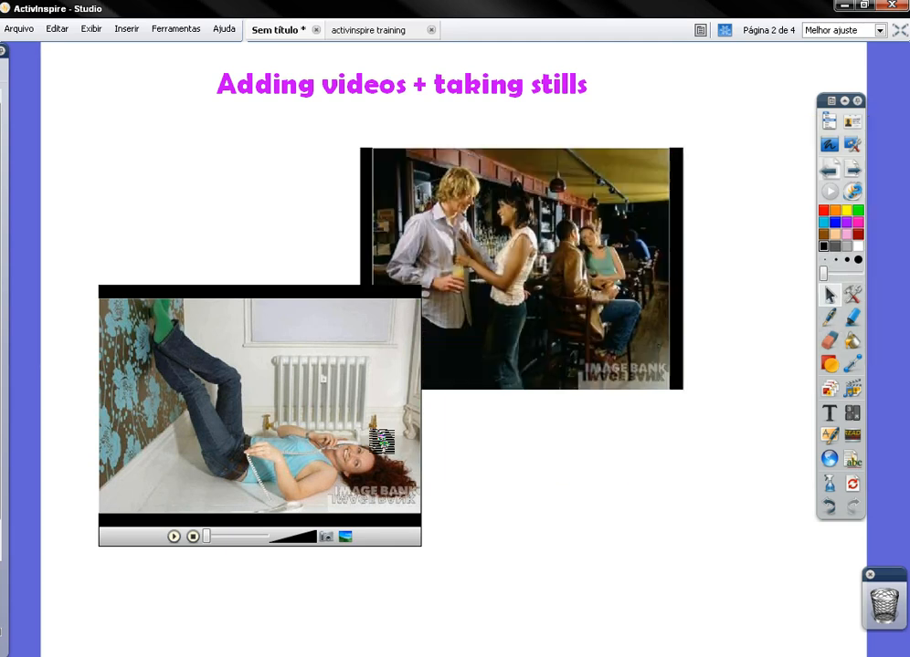
left_click_drag(520, 265, 625, 224)
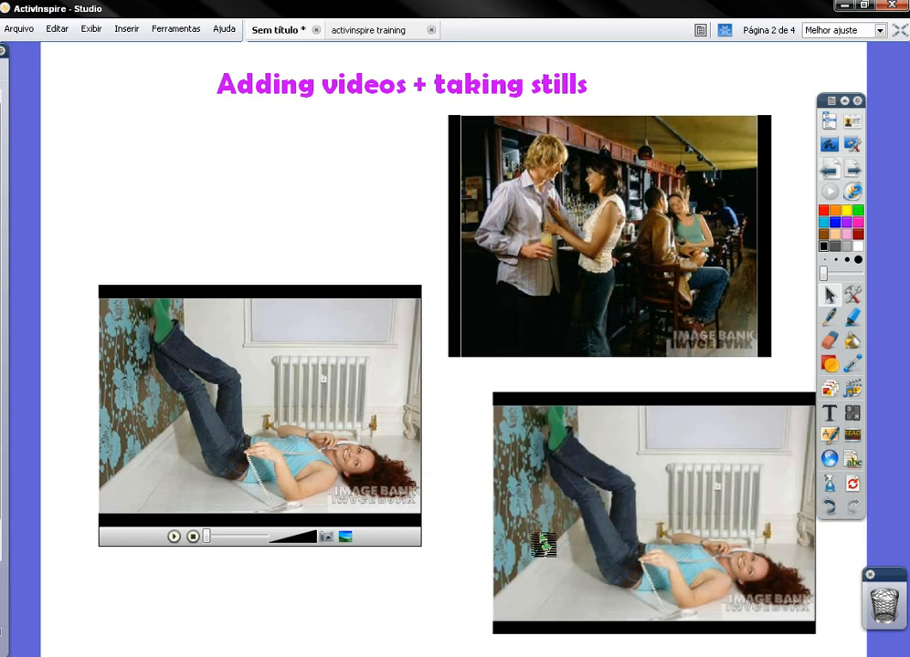
left_click_drag(544, 543, 332, 597)
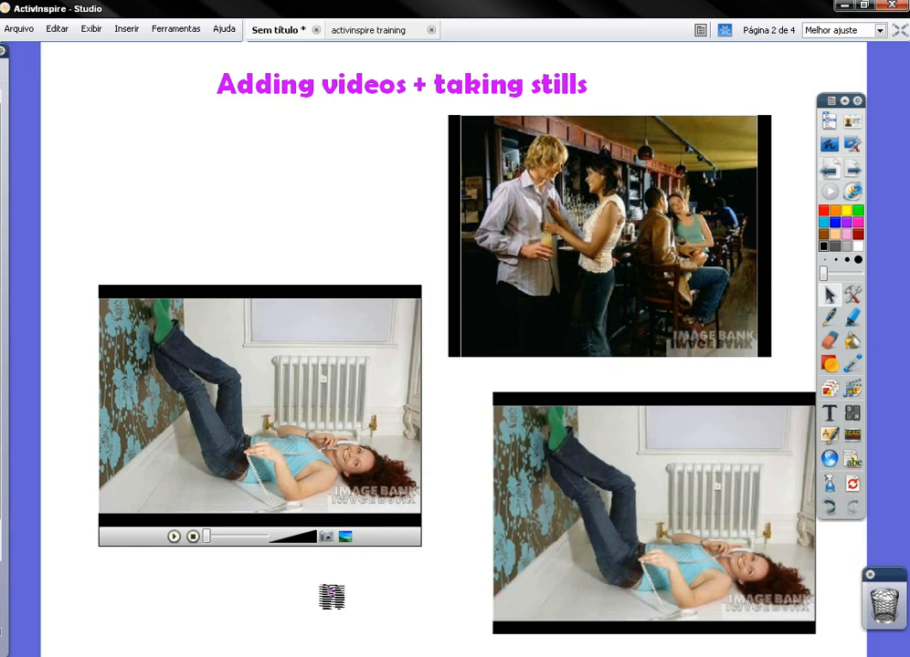